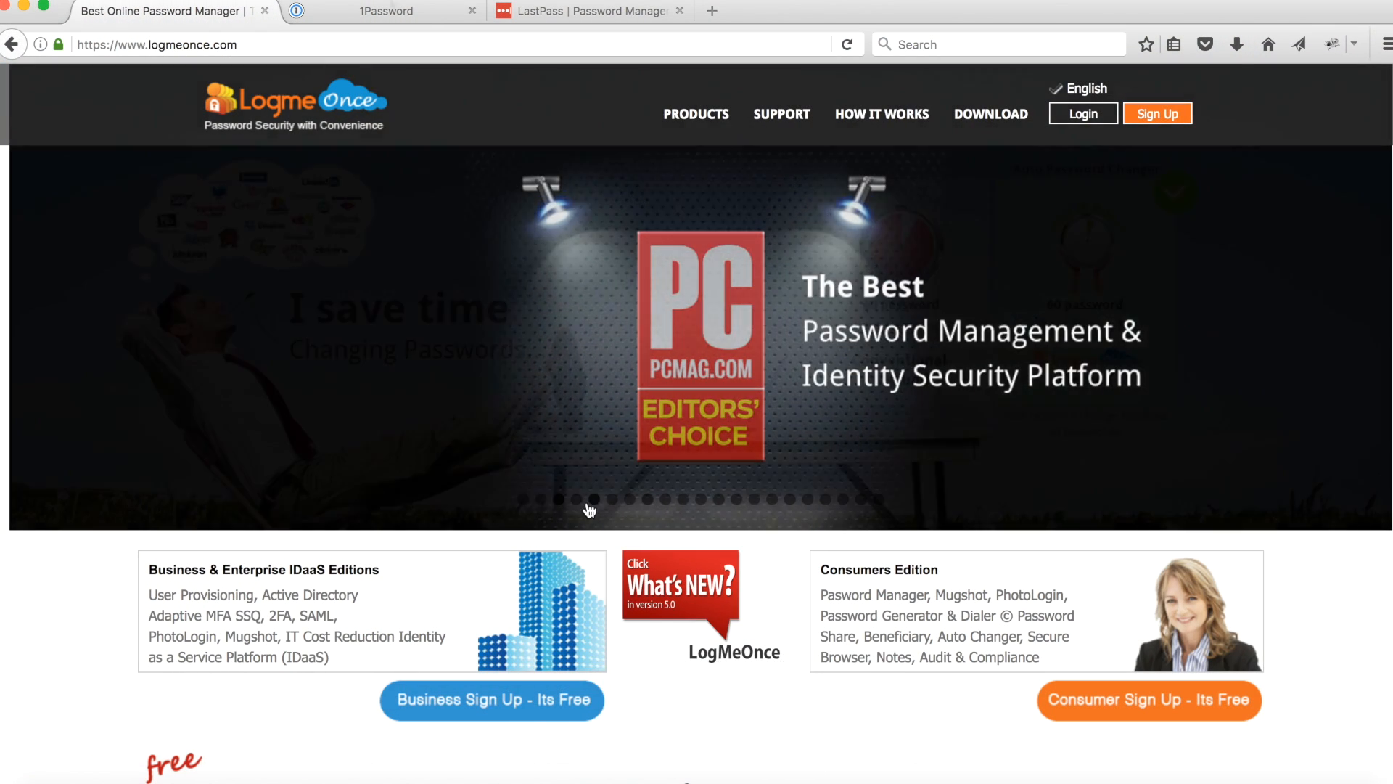
Briefly view the 1Password homepage, then switch to the LastPass homepage and scroll partway down
click(394, 10)
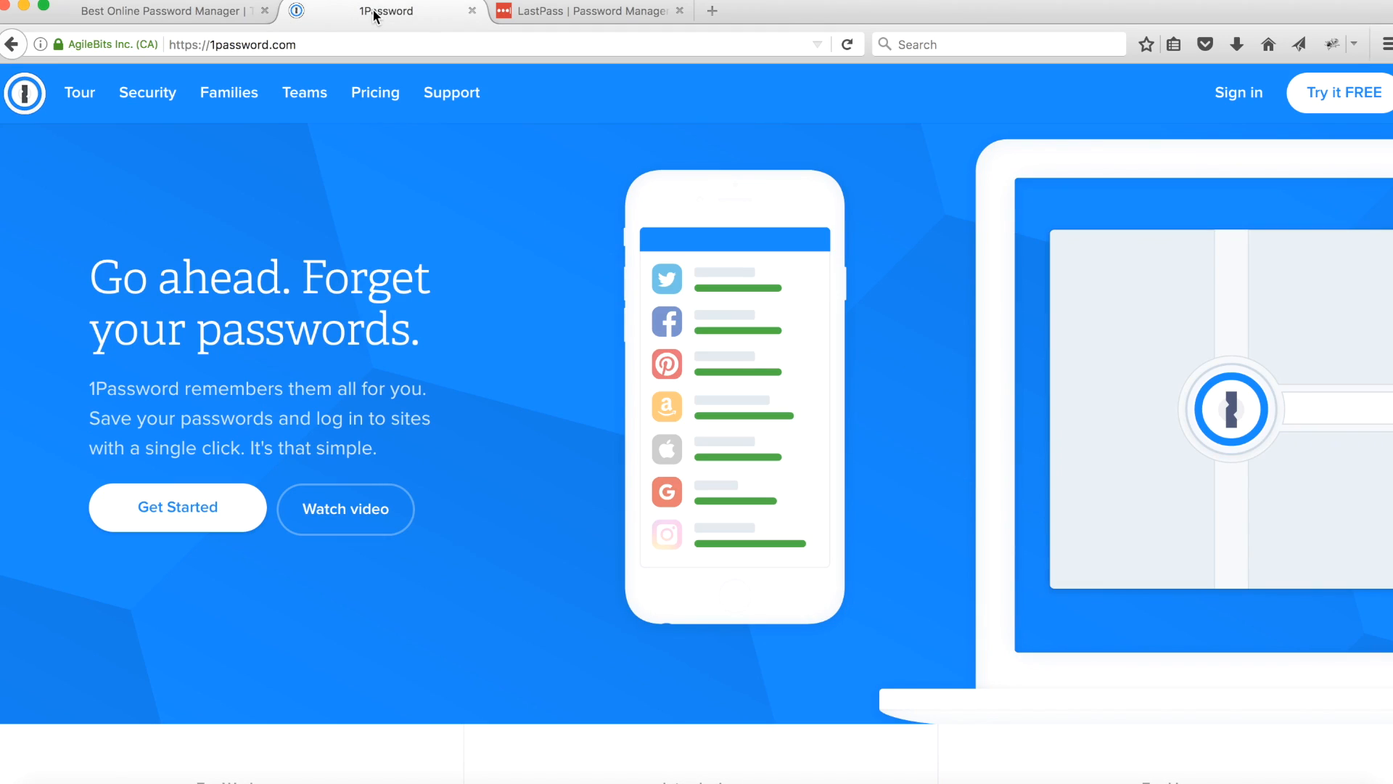
scroll(down, 3)
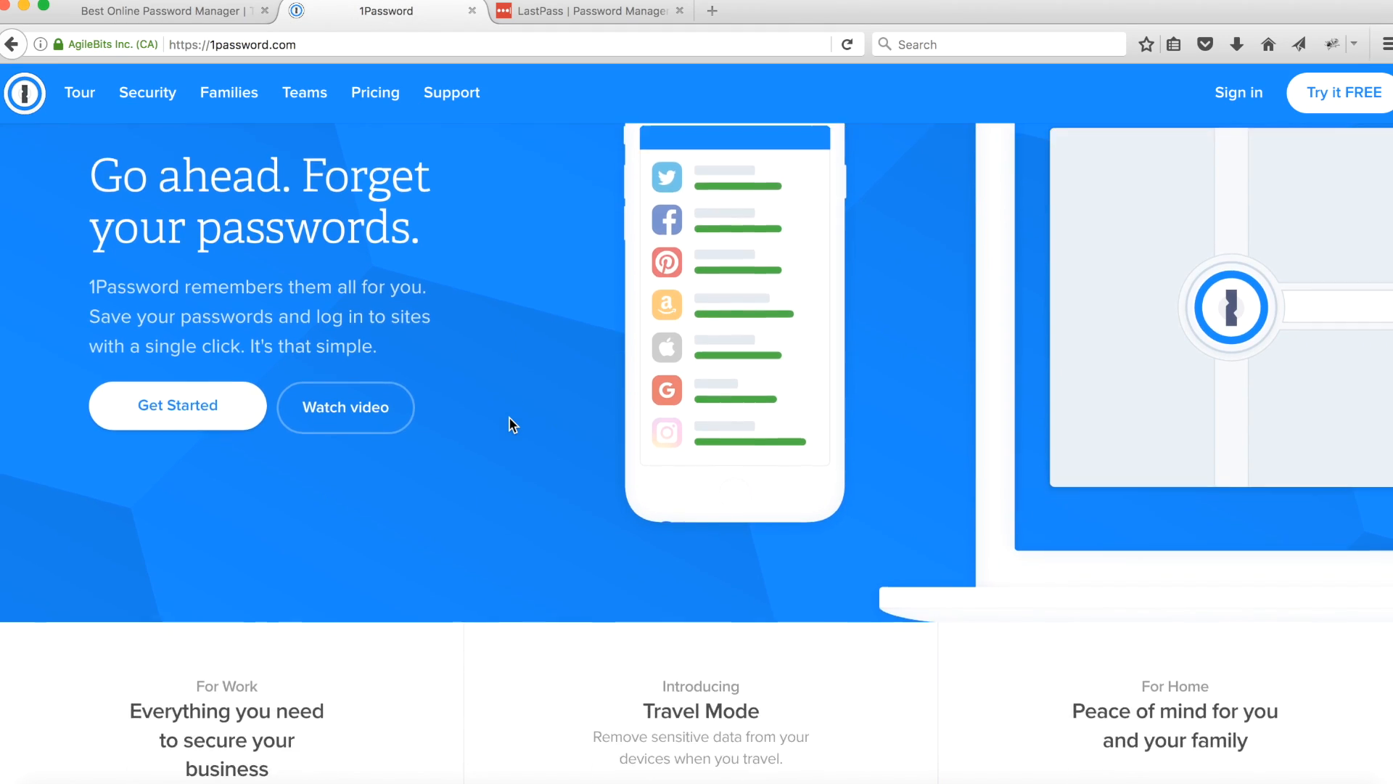
click(587, 10)
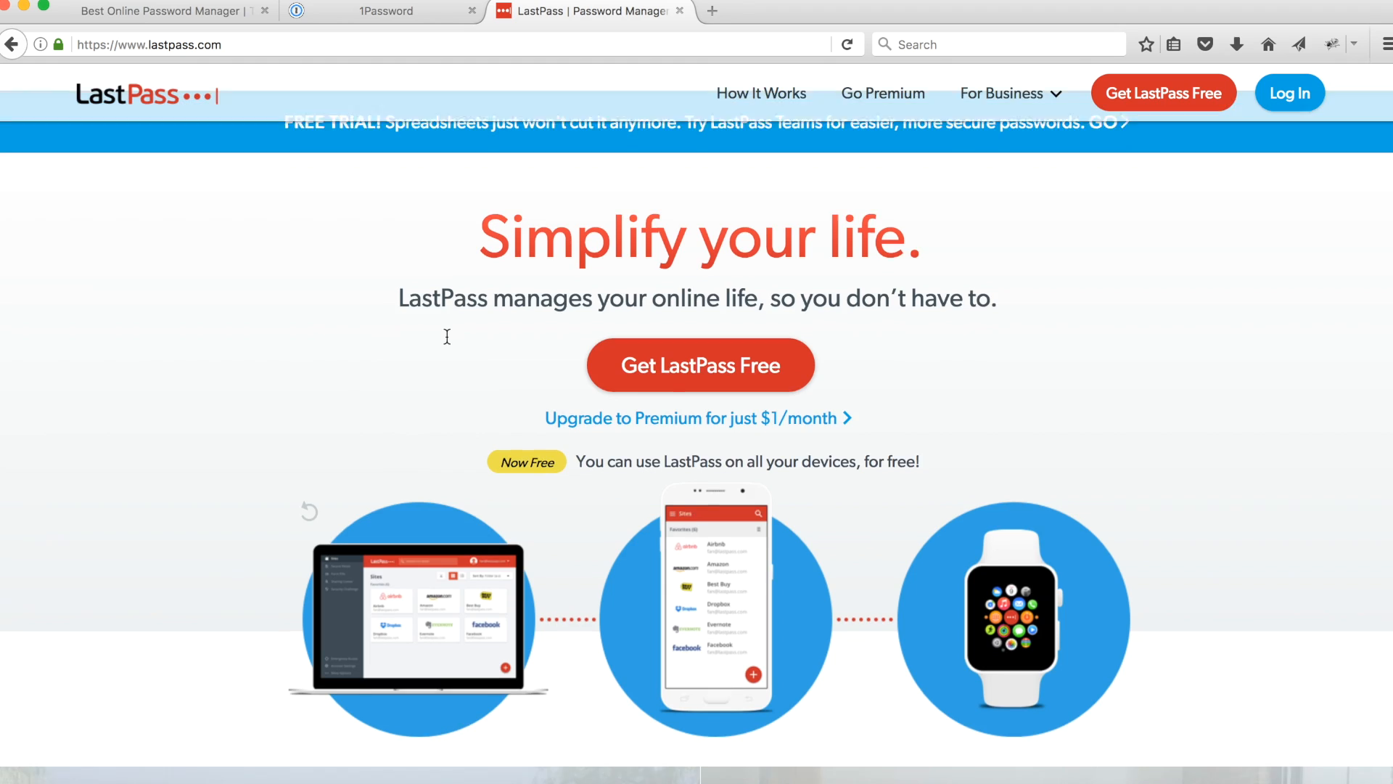
scroll(down, 3)
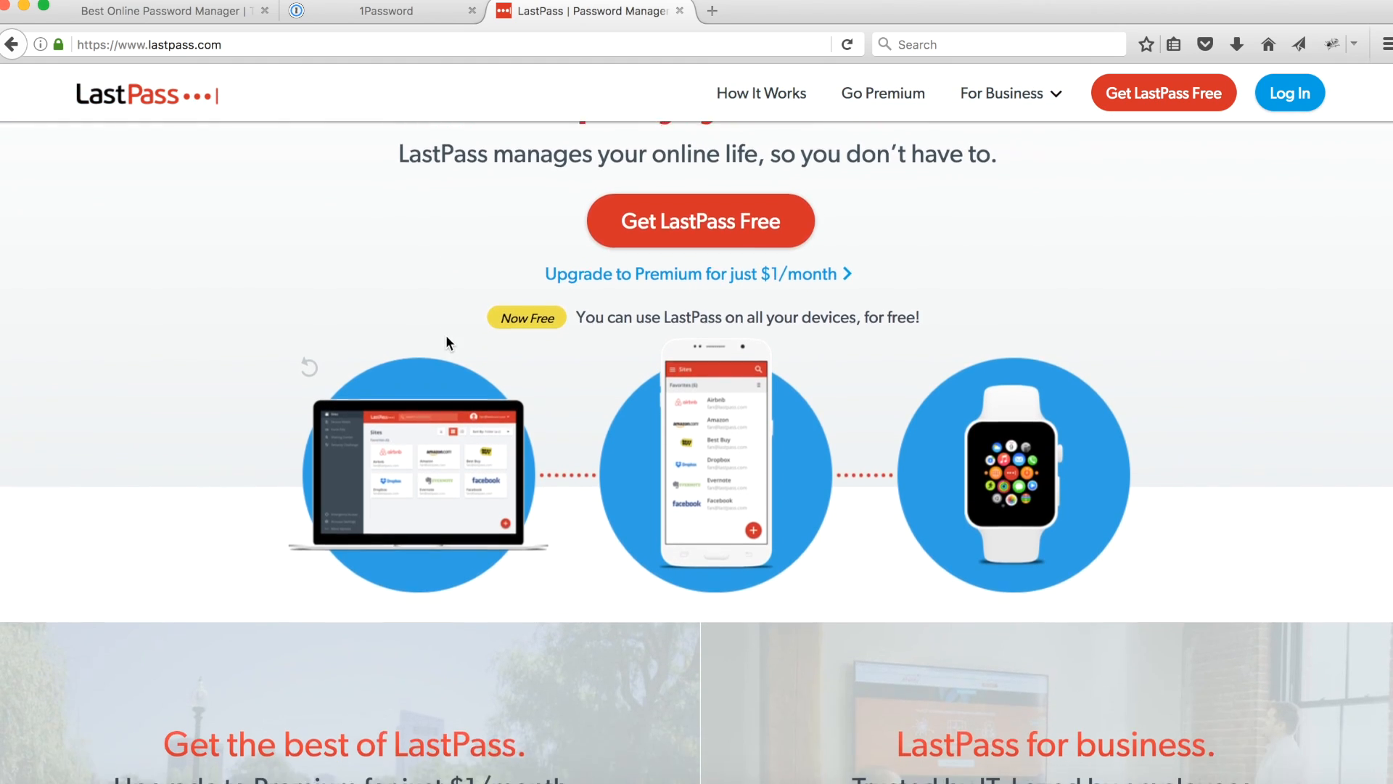